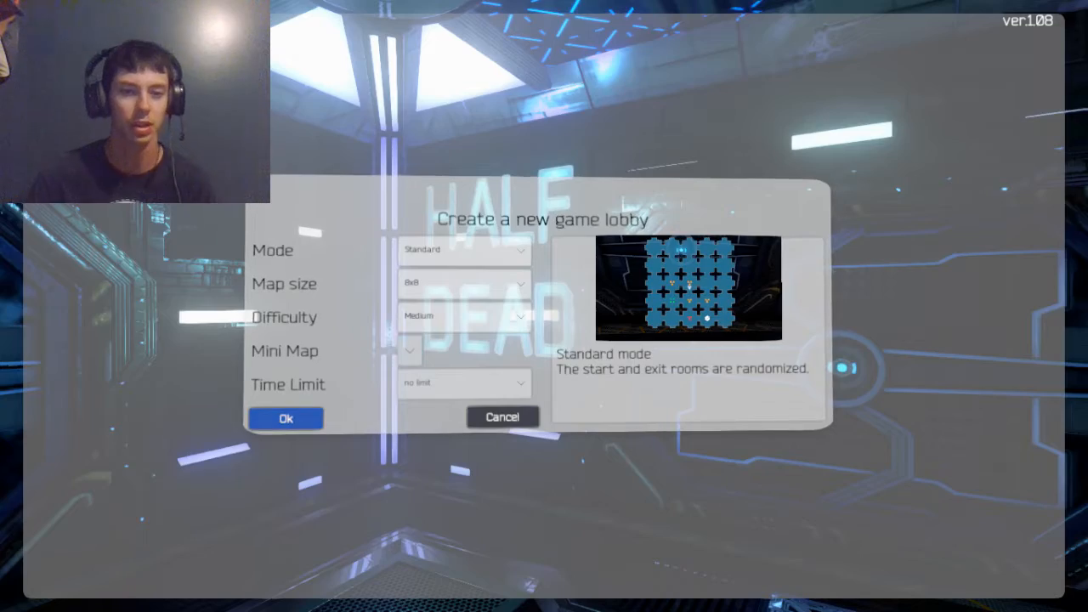
# Step: Start the game from the lobby, pause it with Escape, then resume playing
pyautogui.click(286, 418)
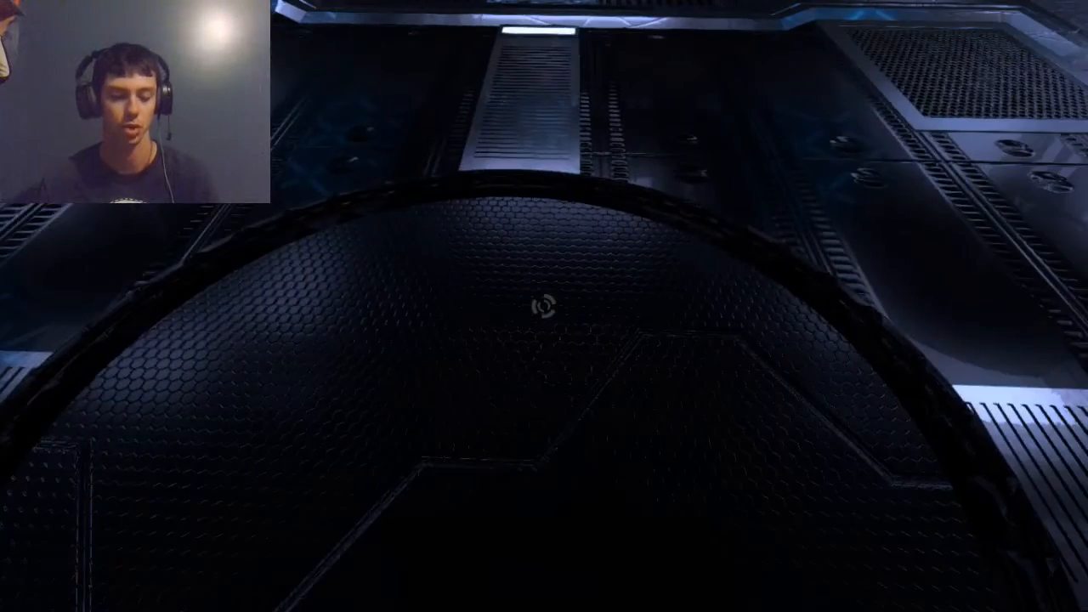
pyautogui.press('Escape')
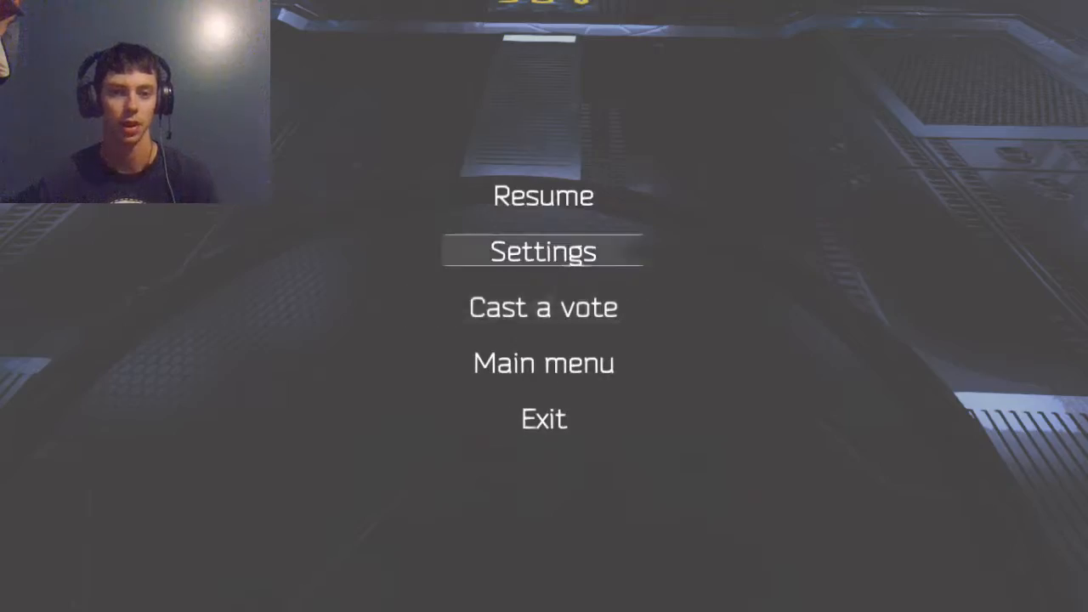
pyautogui.click(544, 252)
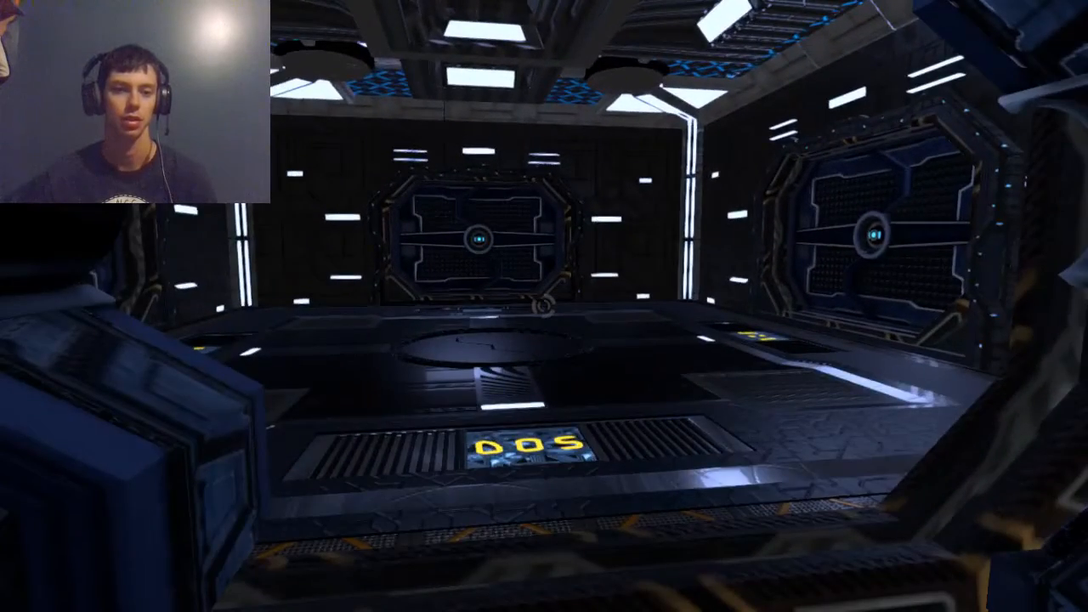
pyautogui.moveTo(545, 306)
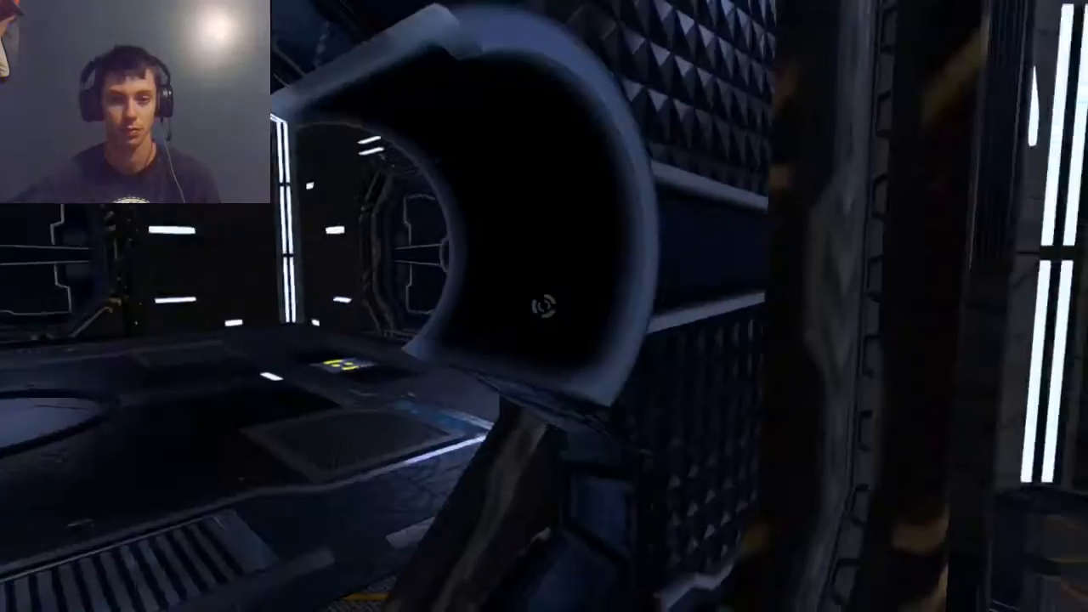
pyautogui.moveTo(544, 306)
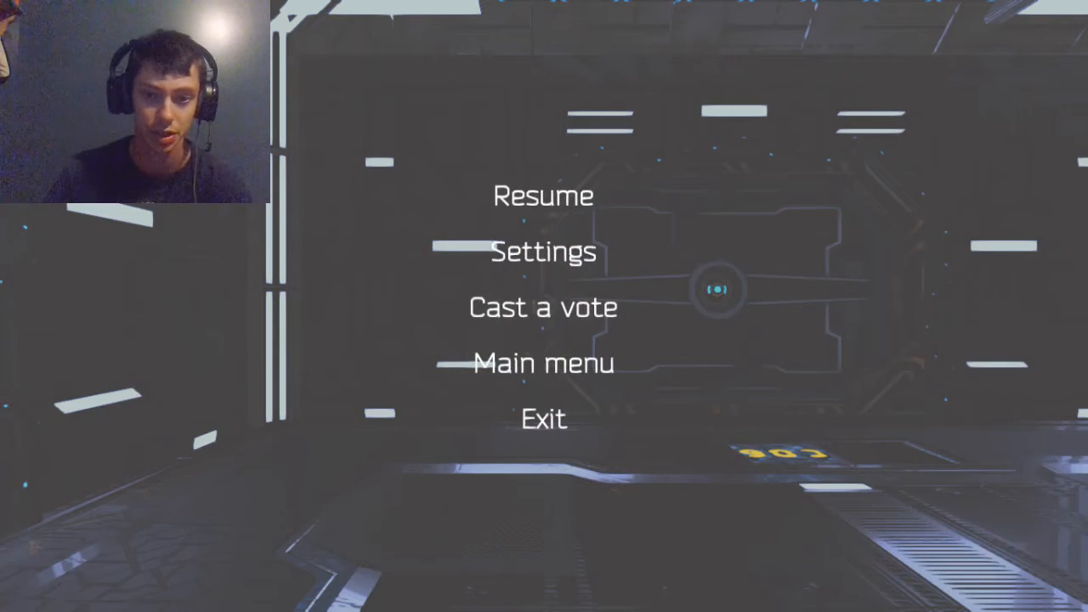
pyautogui.moveTo(543, 418)
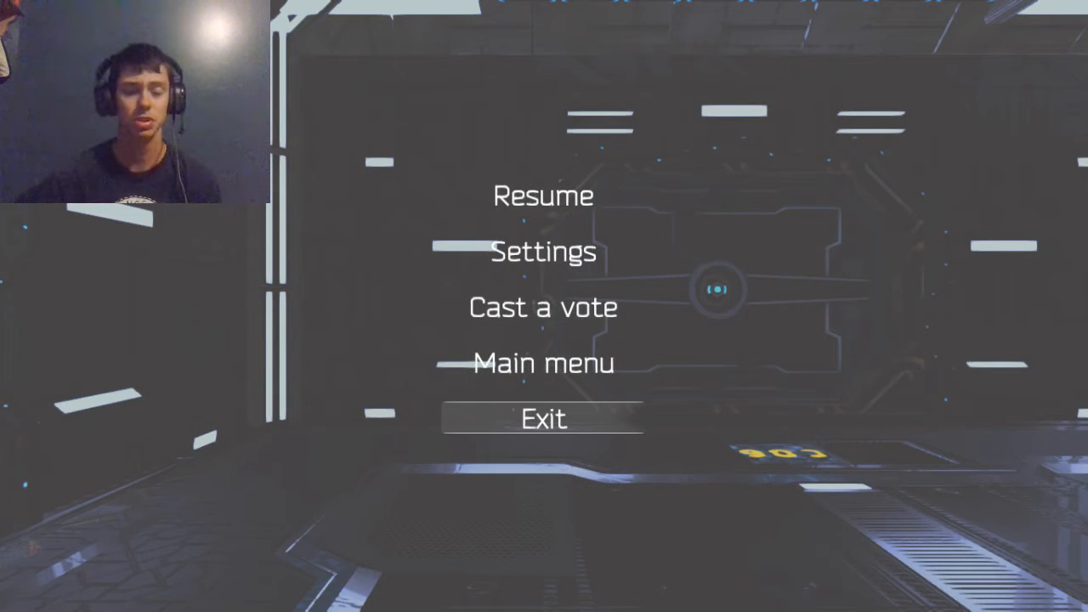